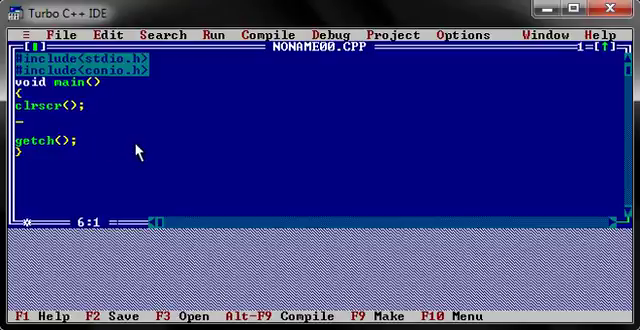
{"action": "mouse_move", "coordinate": [157, 160]}
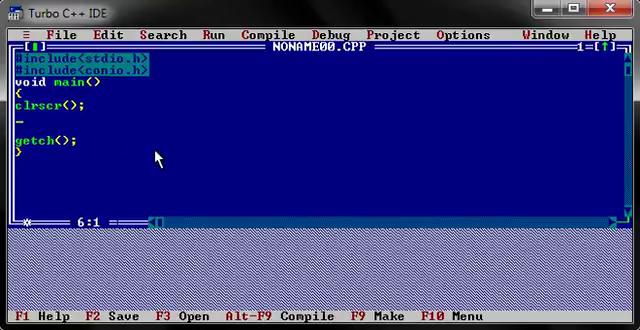
{"action": "mouse_move", "coordinate": [166, 163]}
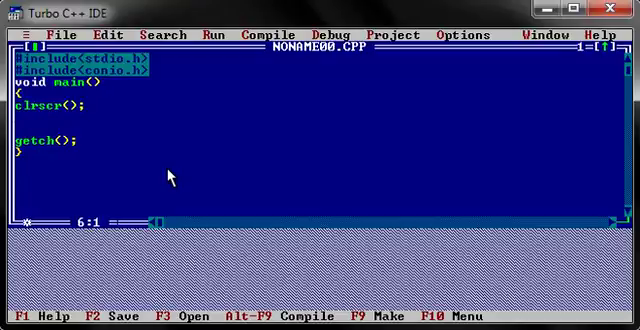
Declare int i; after clrscr and add an empty while() loop with braces.
{"action": "type", "text": "int i;"}
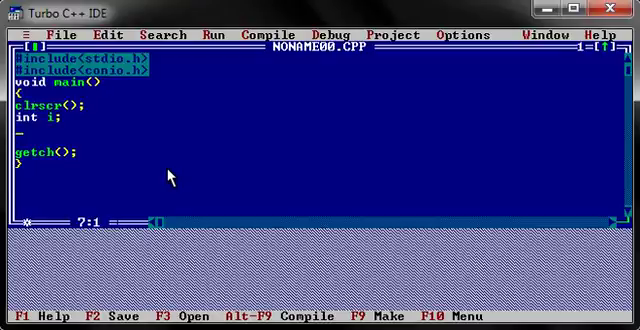
{"action": "type", "text": "while"}
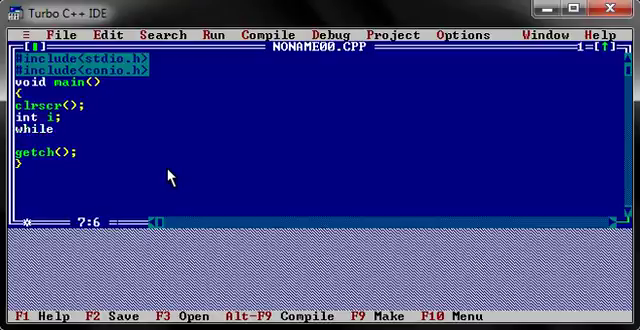
{"action": "type", "text": "()"}
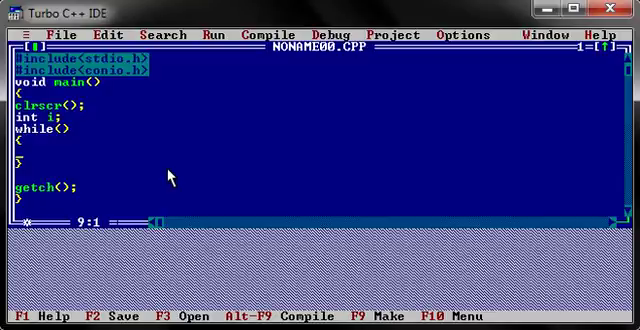
{"action": "mouse_move", "coordinate": [65, 150]}
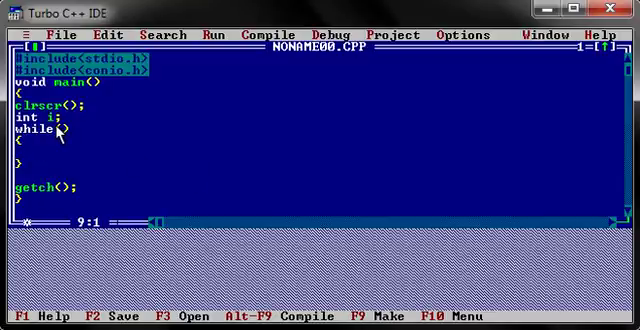
{"action": "mouse_move", "coordinate": [108, 128]}
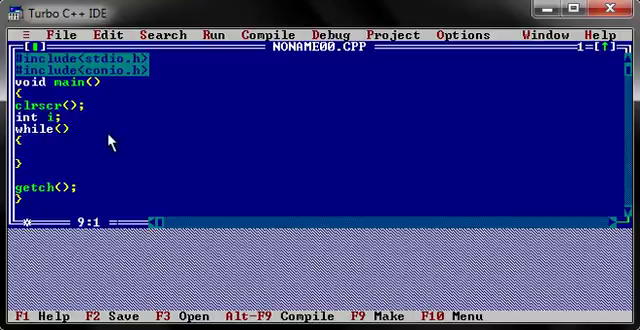
{"action": "mouse_move", "coordinate": [95, 150]}
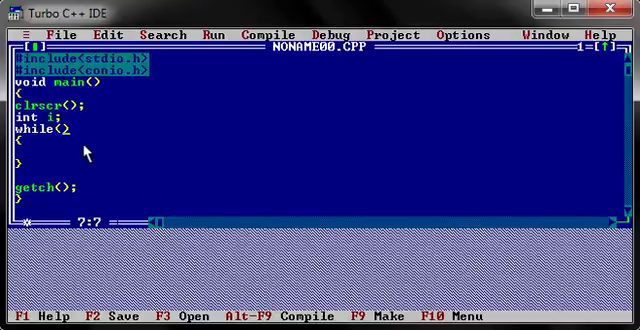
{"action": "mouse_move", "coordinate": [105, 133]}
{"action": "type", "text": "i"}
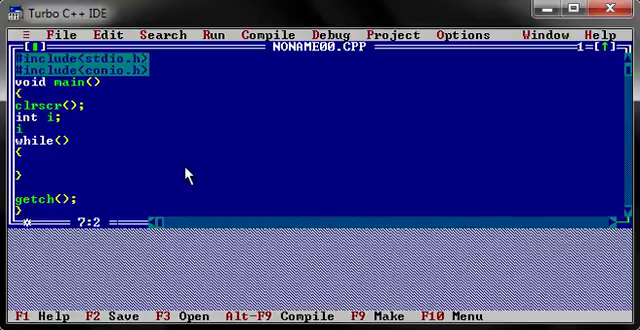
Initialise i=1 above the loop and set the while condition to i<9.
{"action": "type", "text": "="}
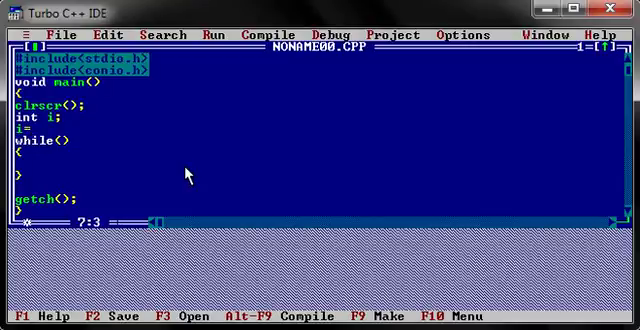
{"action": "type", "text": "1;"}
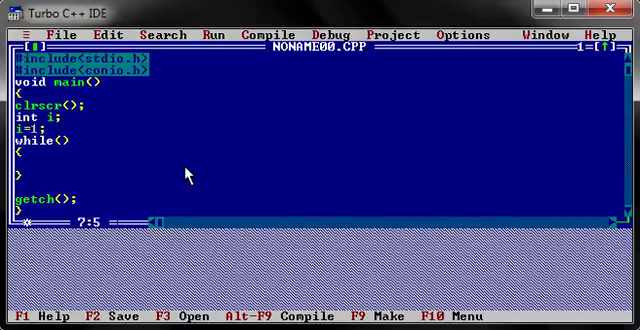
{"action": "mouse_move", "coordinate": [65, 165]}
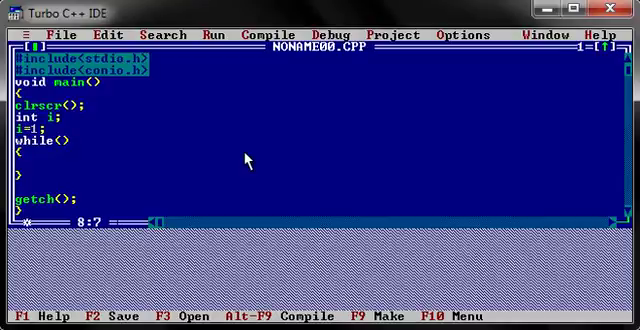
{"action": "type", "text": "i<"}
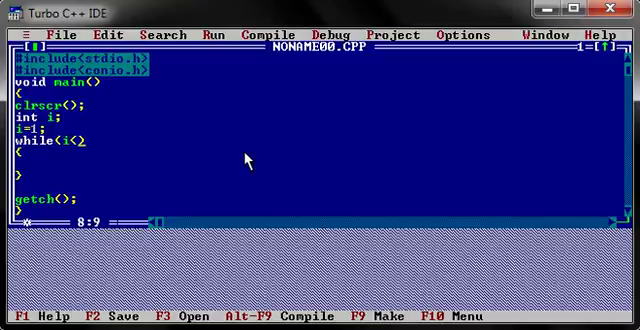
{"action": "type", "text": "9"}
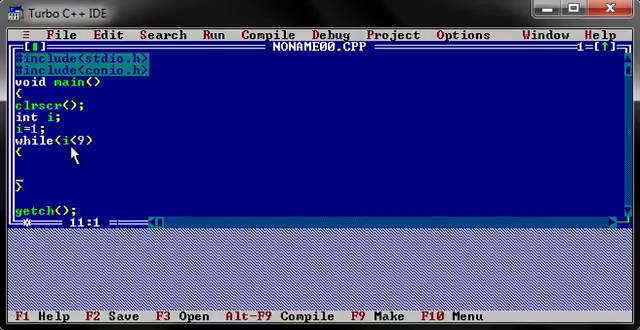
{"action": "mouse_move", "coordinate": [110, 195]}
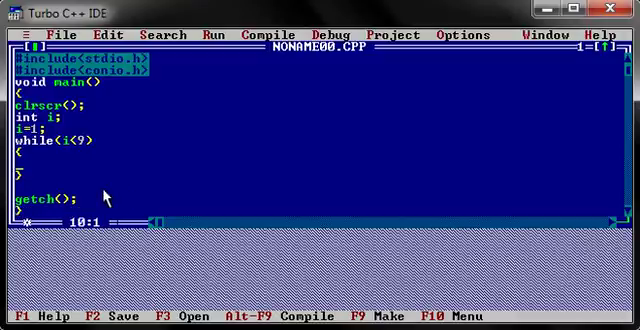
Add a printf statement with a quoted string ending in \n inside the loop.
{"action": "type", "text": "printf()"}
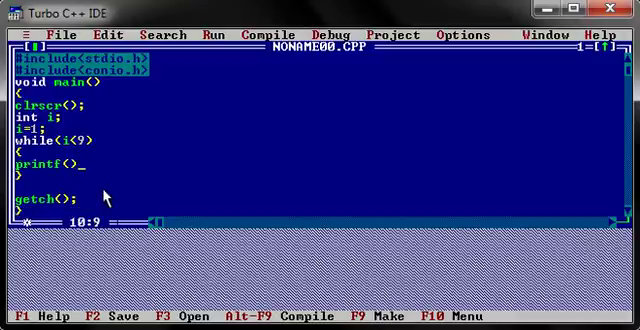
{"action": "type", "text": "\"\""}
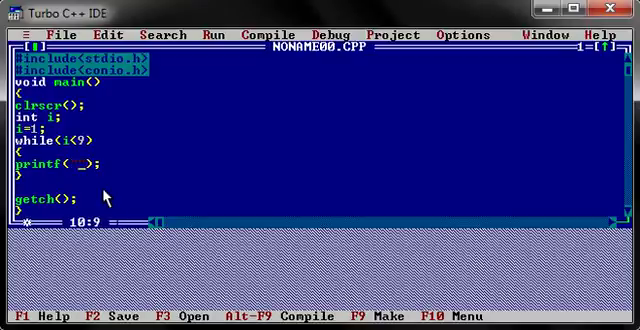
{"action": "type", "text": "%d world"}
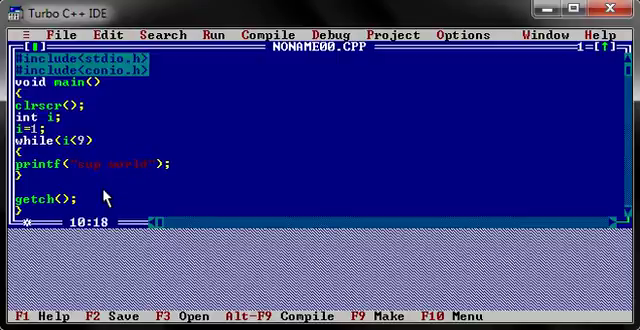
{"action": "type", "text": "\\n"}
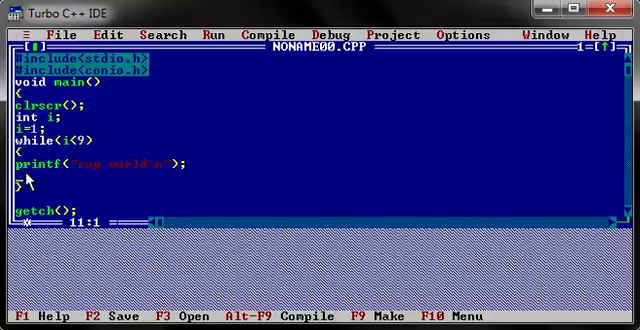
Add the increment line, completing it as i=i+1;.
{"action": "type", "text": "i++"}
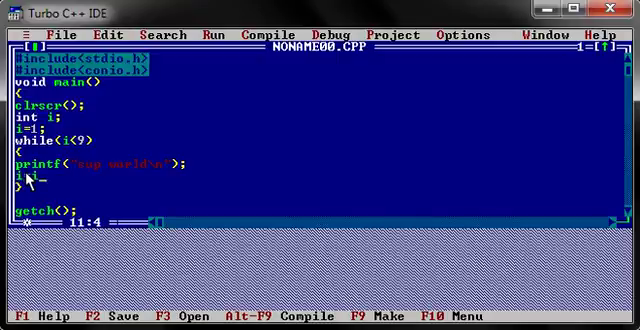
{"action": "type", "text": "+"}
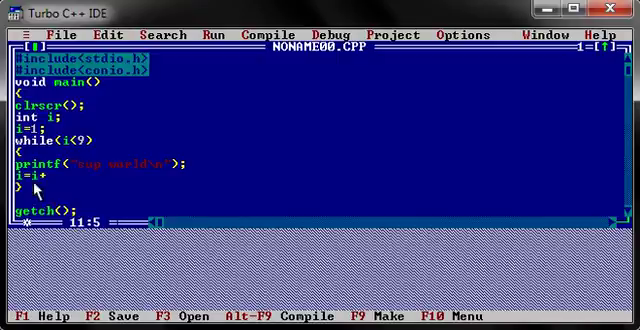
{"action": "type", "text": "1"}
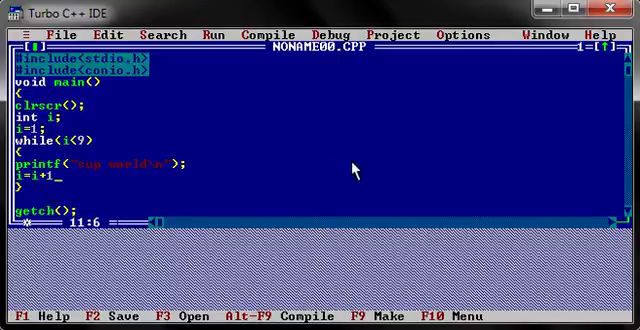
{"action": "type", "text": ";"}
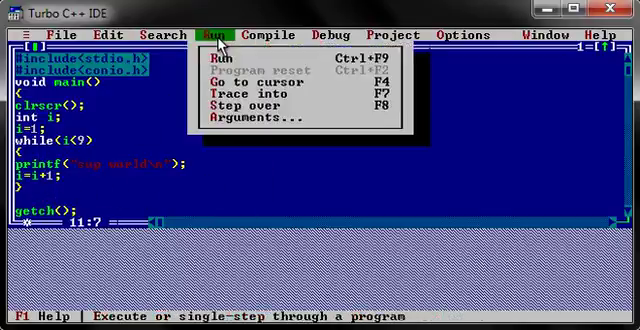
Run the program from the Run menu.
{"action": "left_click", "coordinate": [212, 63]}
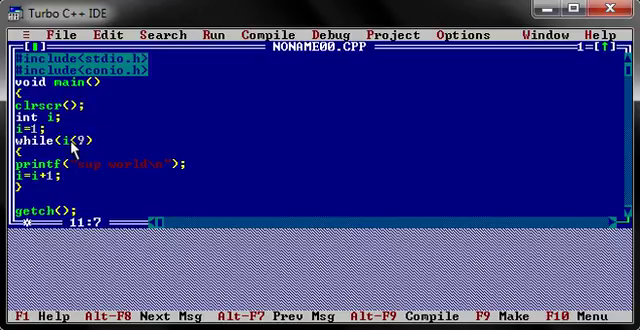
{"action": "mouse_move", "coordinate": [38, 148]}
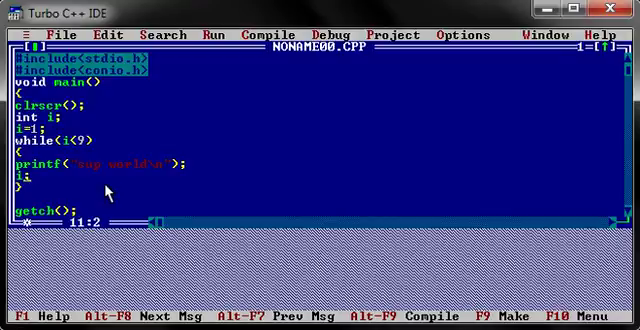
Change the increment line to the shorthand i++;.
{"action": "type", "text": "++"}
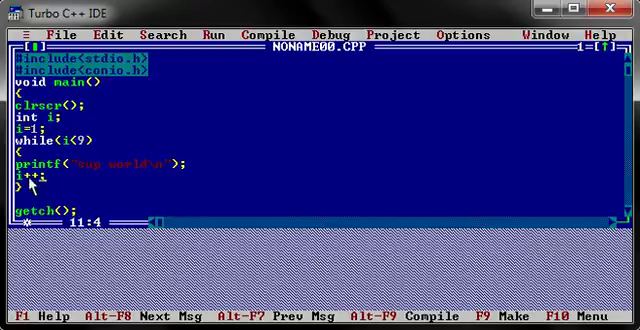
{"action": "mouse_move", "coordinate": [100, 190]}
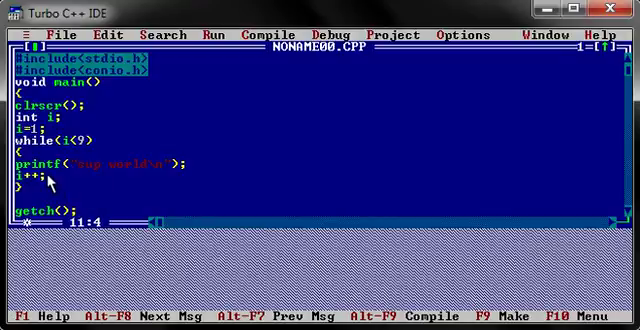
{"action": "mouse_move", "coordinate": [88, 192]}
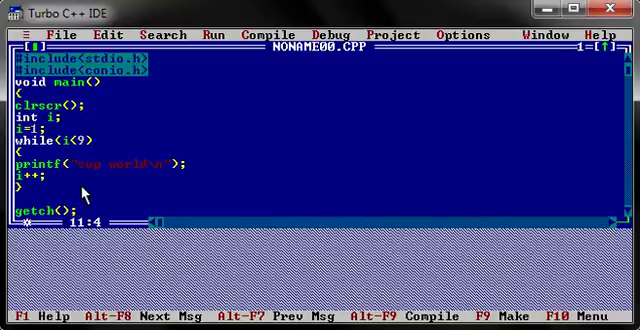
{"action": "key", "text": "Right"}
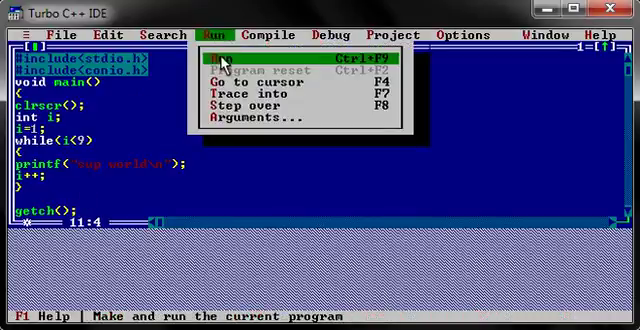
Run the program again and delete the separate i=1; line.
{"action": "left_click", "coordinate": [222, 55]}
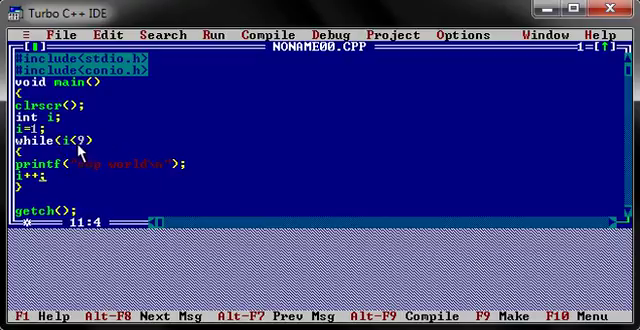
{"action": "type", "text": "="}
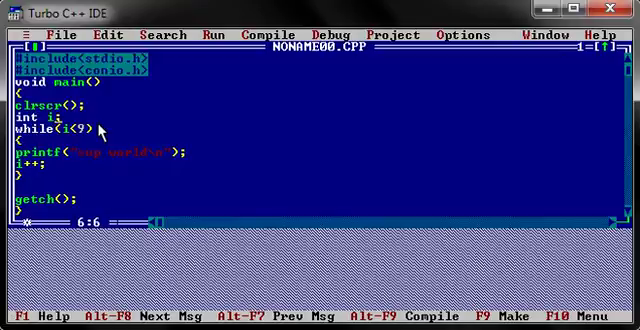
Change the declaration line to int i=1,j,k;.
{"action": "type", "text": "=1,j,k"}
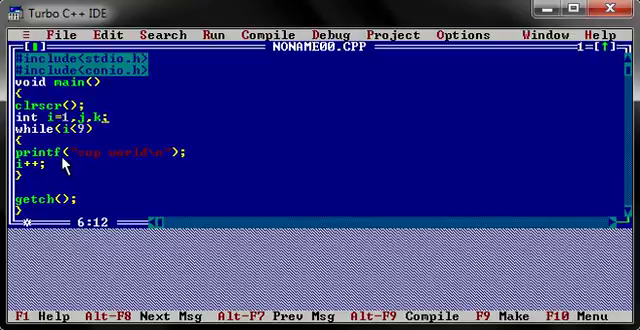
{"action": "mouse_move", "coordinate": [35, 215]}
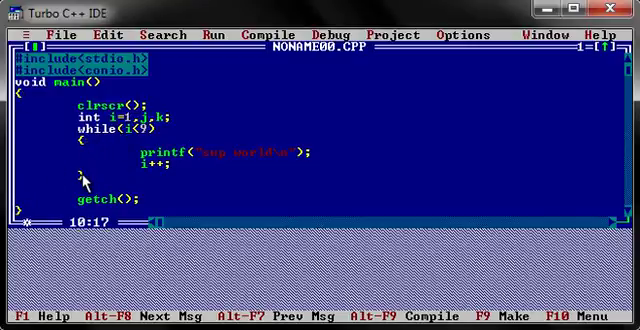
{"action": "mouse_move", "coordinate": [249, 88]}
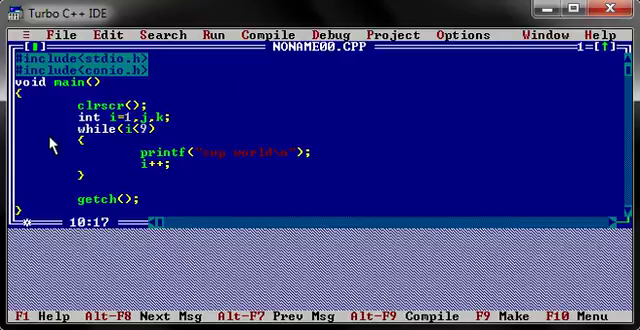
{"action": "mouse_move", "coordinate": [52, 140]}
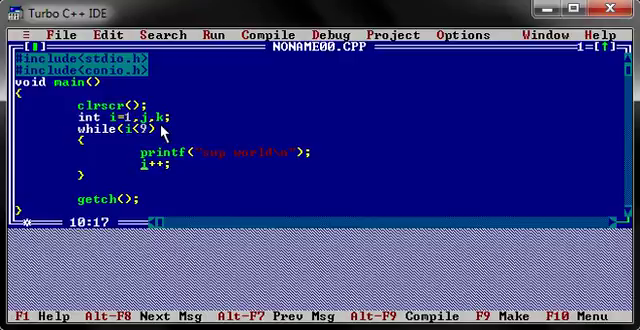
{"action": "mouse_move", "coordinate": [52, 148]}
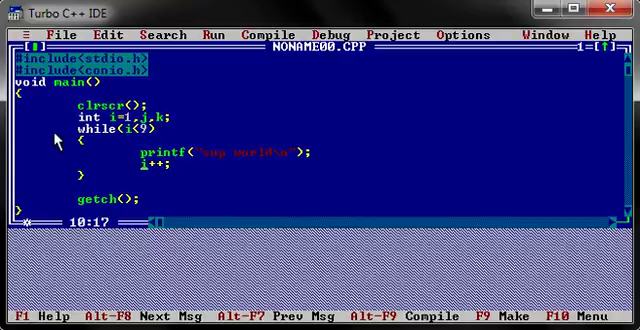
{"action": "mouse_move", "coordinate": [155, 128]}
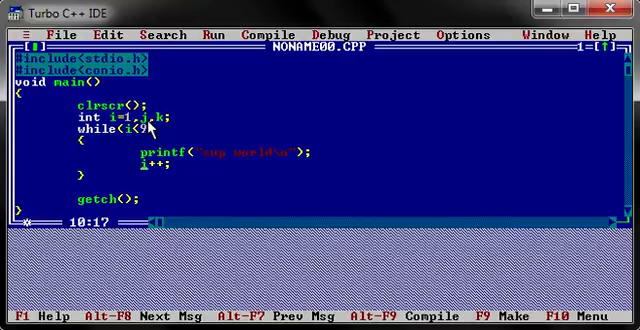
{"action": "mouse_move", "coordinate": [237, 127]}
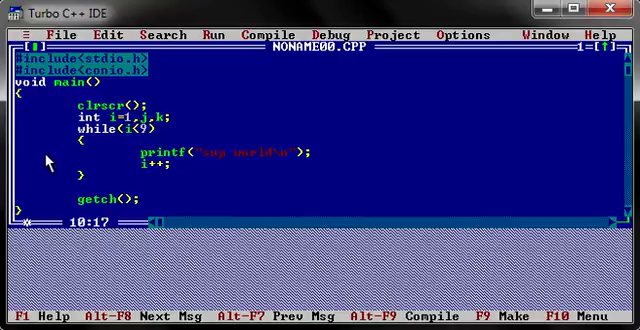
{"action": "mouse_move", "coordinate": [110, 160]}
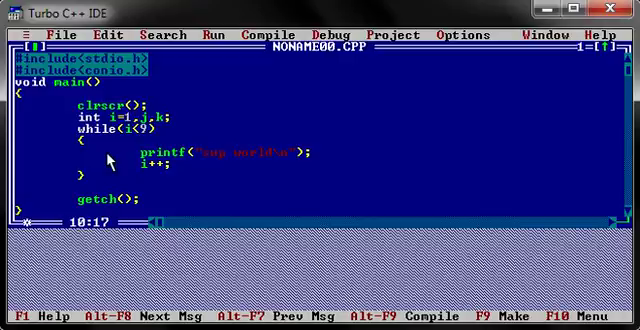
{"action": "mouse_move", "coordinate": [97, 145]}
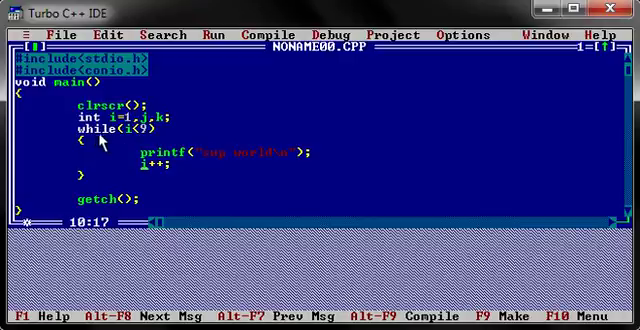